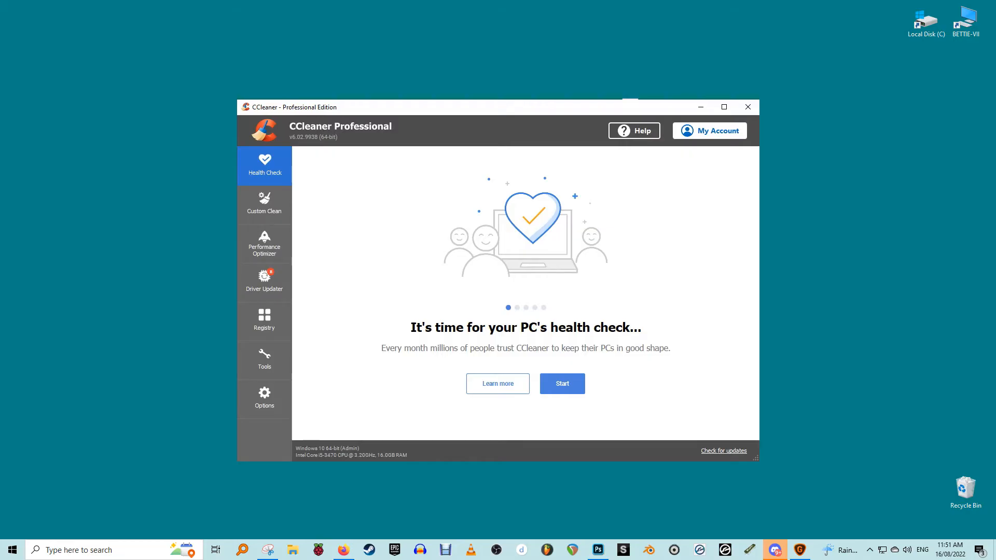
- Browse Custom Clean, Performance Optimizer, Registry and Tools, ending on the Software Updater list
{"action": "left_click", "coordinate": [264, 203]}
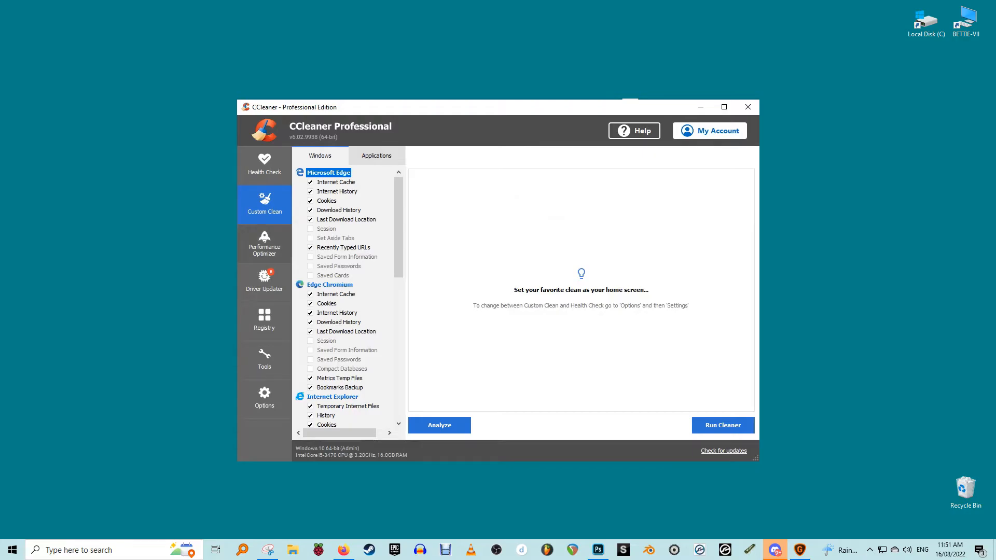
{"action": "left_click", "coordinate": [264, 243]}
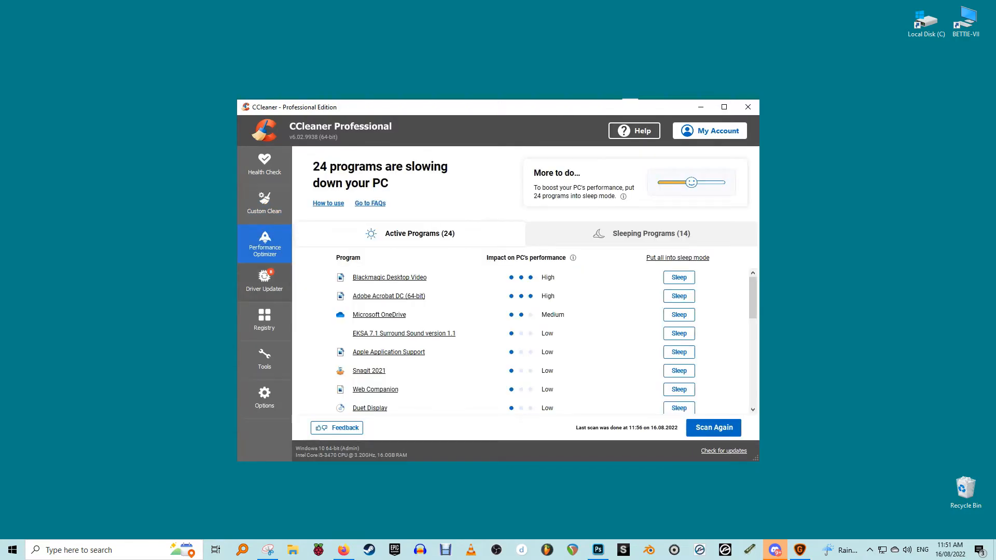
{"action": "left_click", "coordinate": [263, 320]}
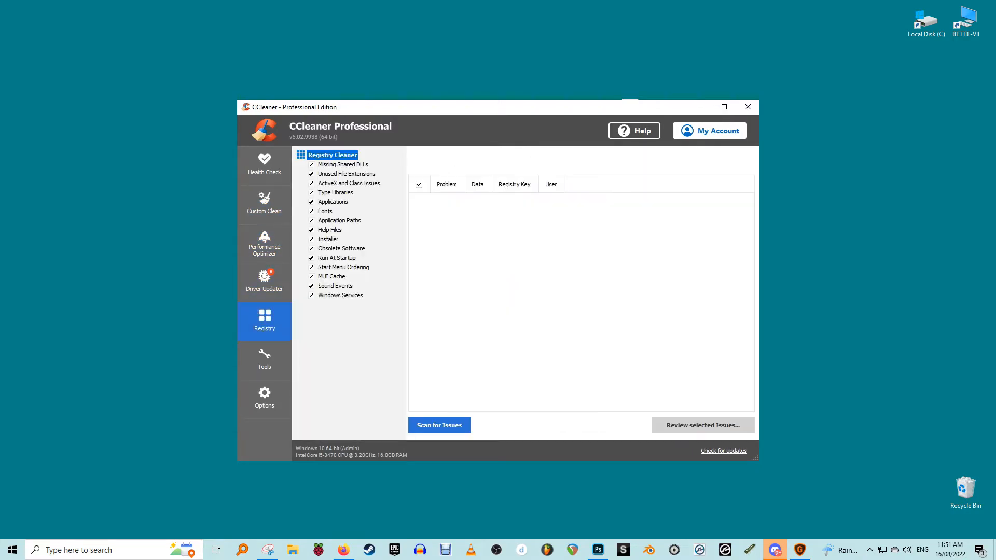
{"action": "left_click", "coordinate": [264, 359]}
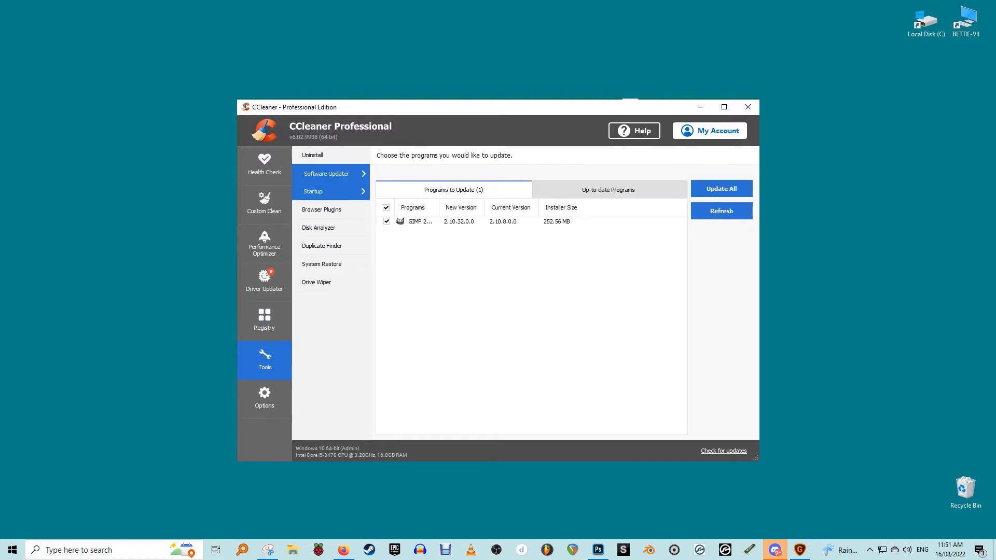
{"action": "left_click", "coordinate": [264, 399]}
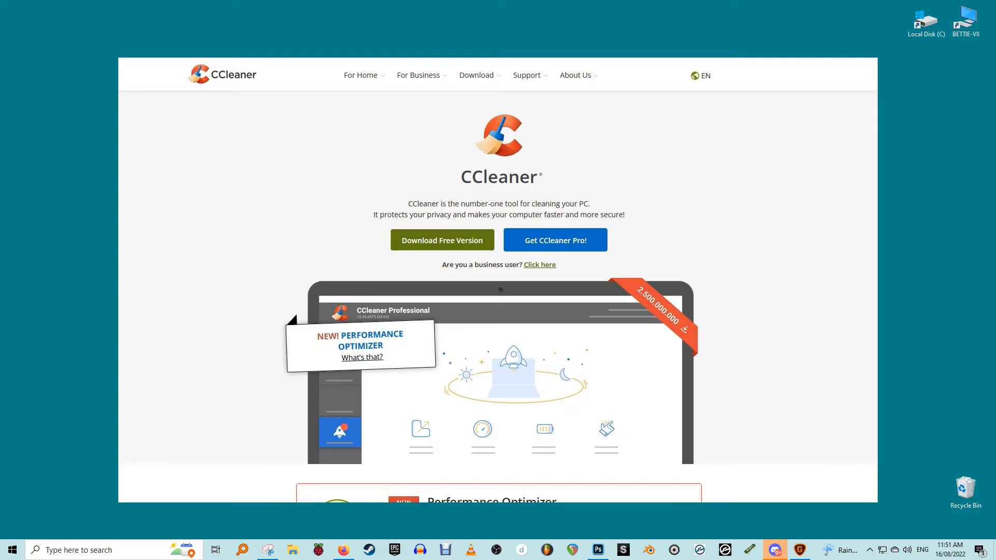
- Scroll the CCleaner homepage down to the 'Which CCleaner version is right for you?' comparison
{"action": "scroll", "scroll_direction": "down", "scroll_amount": 3}
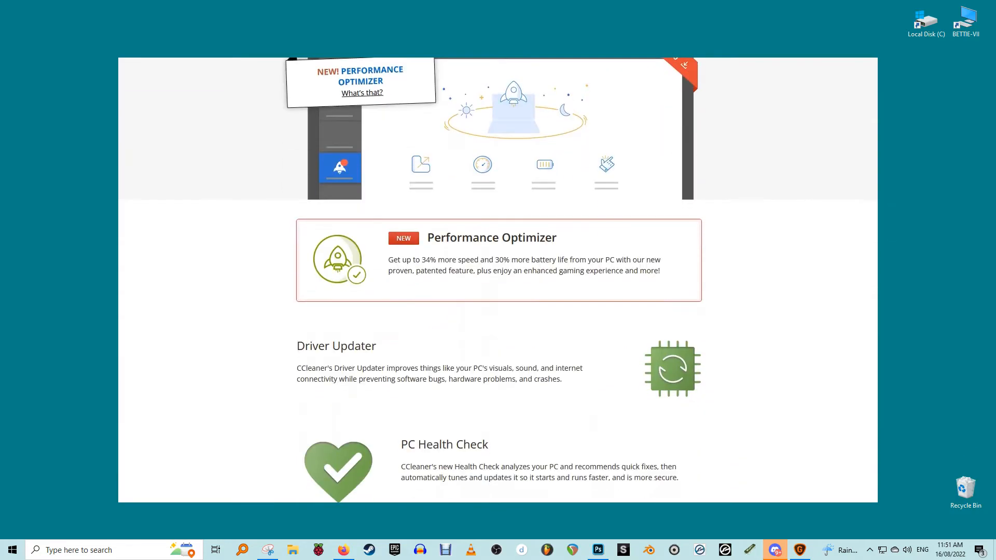
{"action": "scroll", "scroll_direction": "down", "scroll_amount": 3}
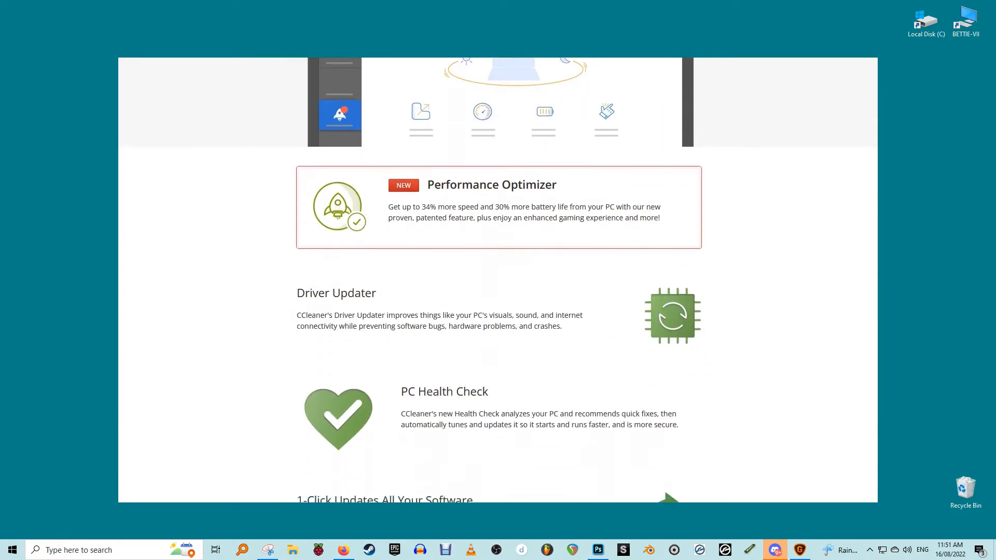
{"action": "scroll", "scroll_direction": "down", "scroll_amount": 3}
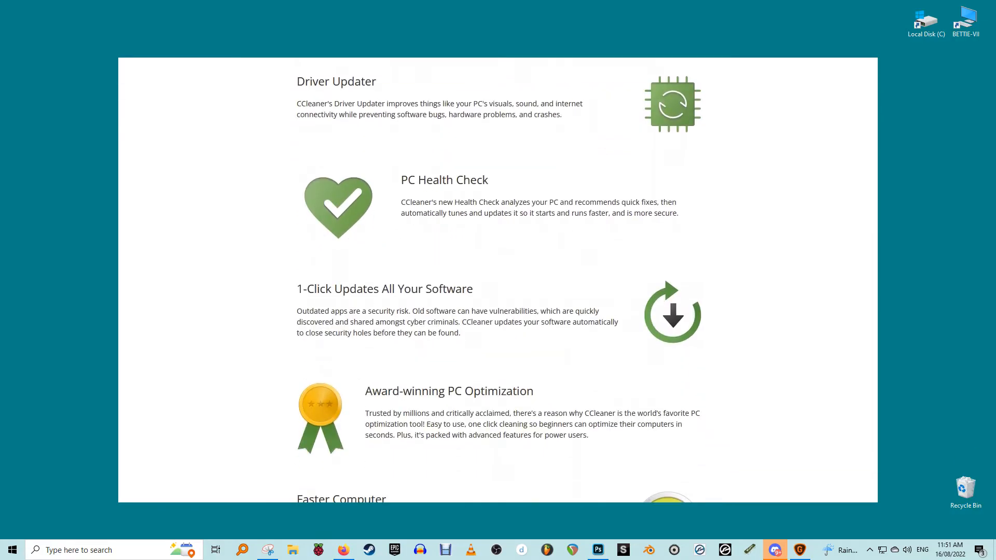
{"action": "scroll", "scroll_direction": "down", "scroll_amount": 3}
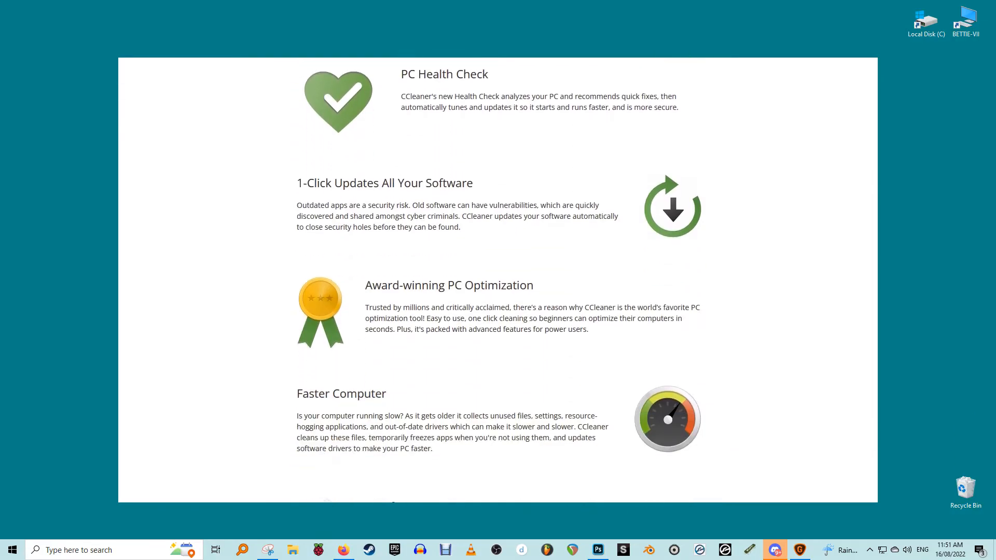
{"action": "scroll", "scroll_direction": "down", "scroll_amount": 3}
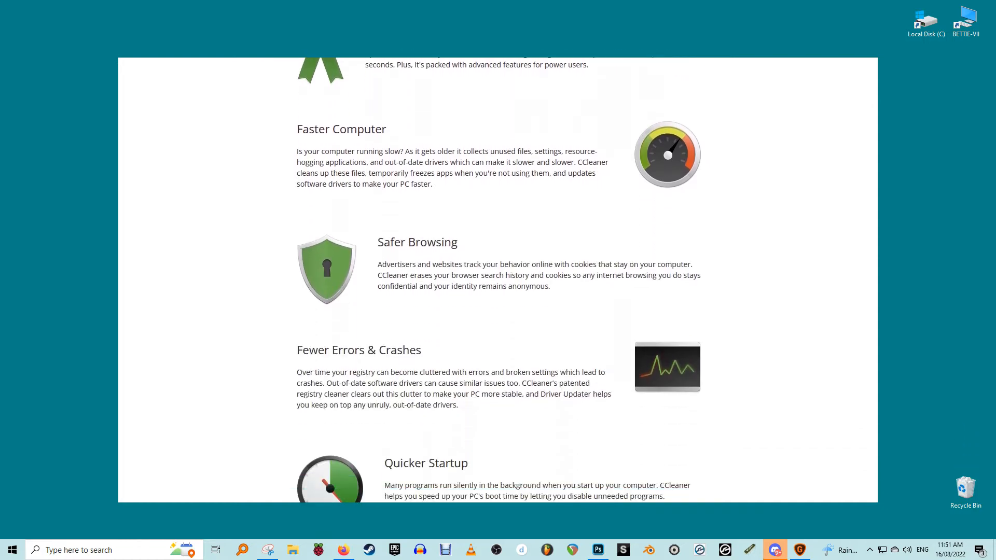
{"action": "scroll", "scroll_direction": "down", "scroll_amount": 3}
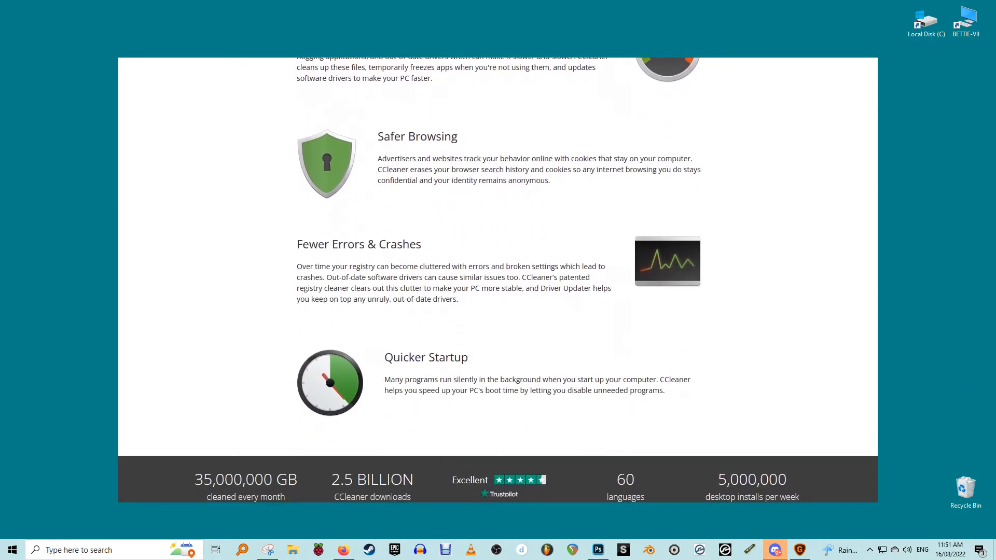
{"action": "scroll", "scroll_direction": "down", "scroll_amount": 3}
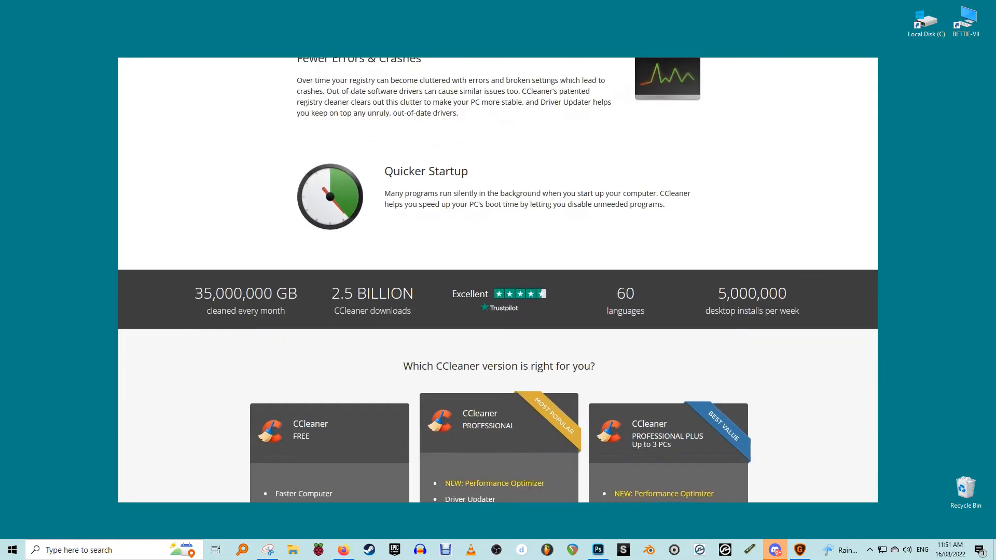
{"action": "scroll", "scroll_direction": "down", "scroll_amount": 3}
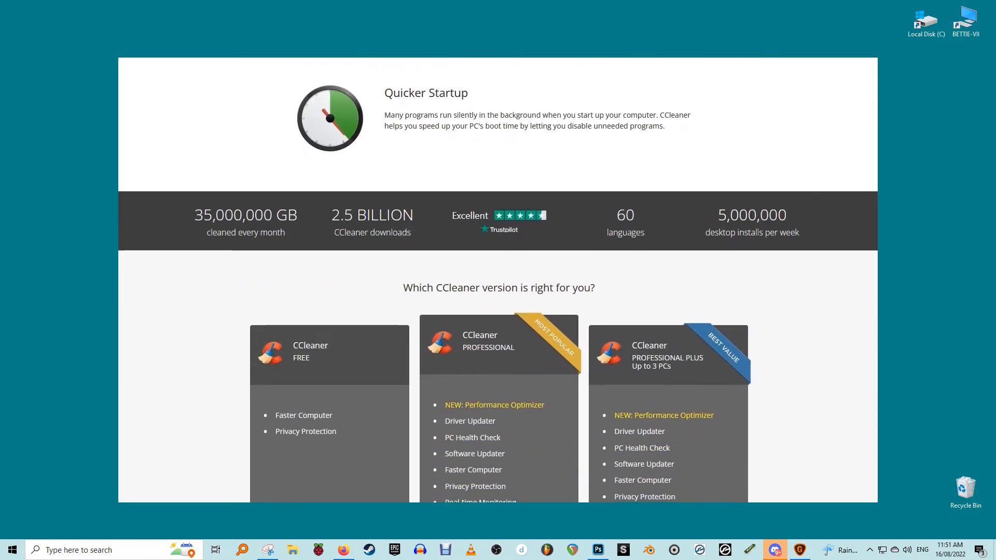
{"action": "scroll", "scroll_direction": "down", "scroll_amount": 3}
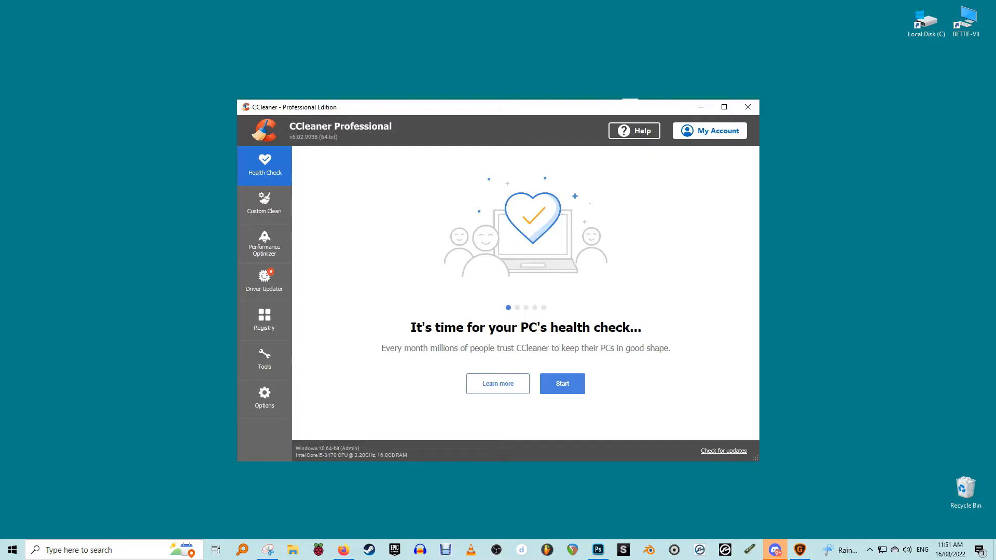
- Start the Health Check and apply 'Make it better' to fix the issues found
{"action": "left_click", "coordinate": [562, 383]}
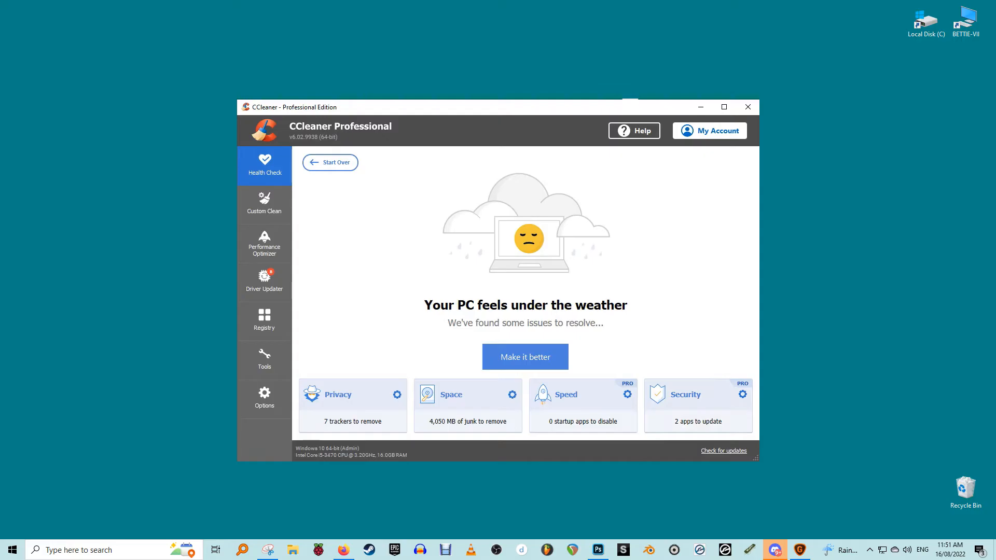
{"action": "left_click", "coordinate": [525, 356]}
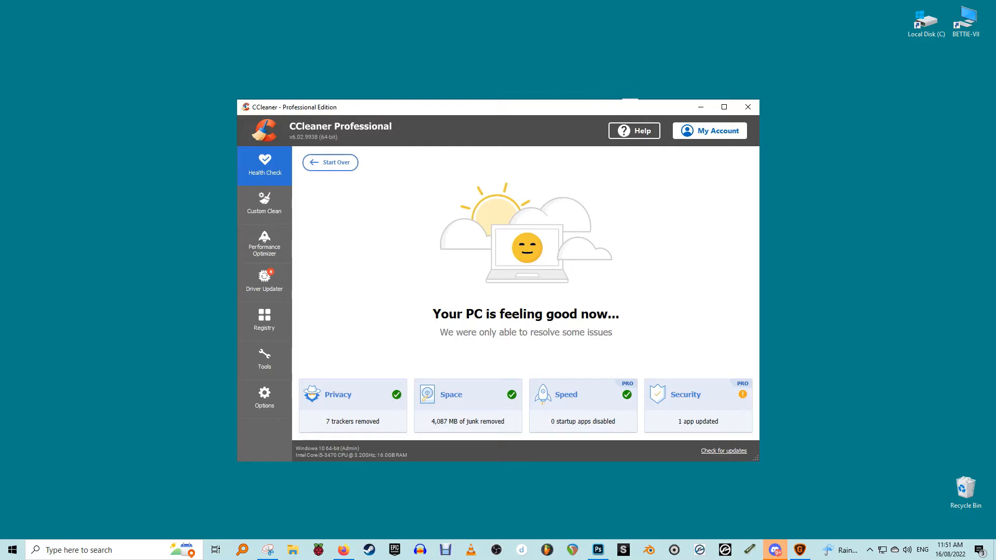
- In Custom Clean's Windows tab, untick Internet Explorer history and cookies
{"action": "left_click", "coordinate": [263, 204]}
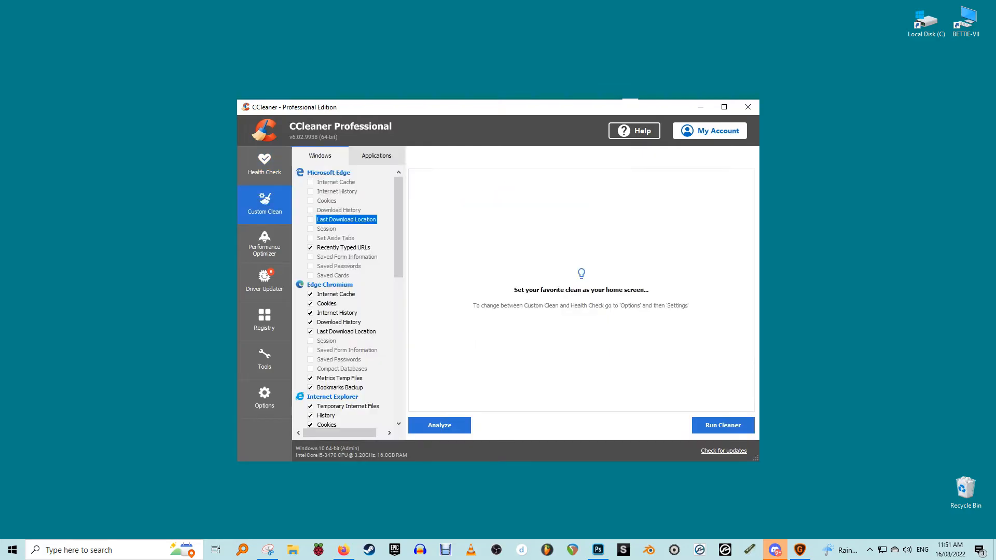
{"action": "scroll", "scroll_direction": "down", "scroll_amount": 3}
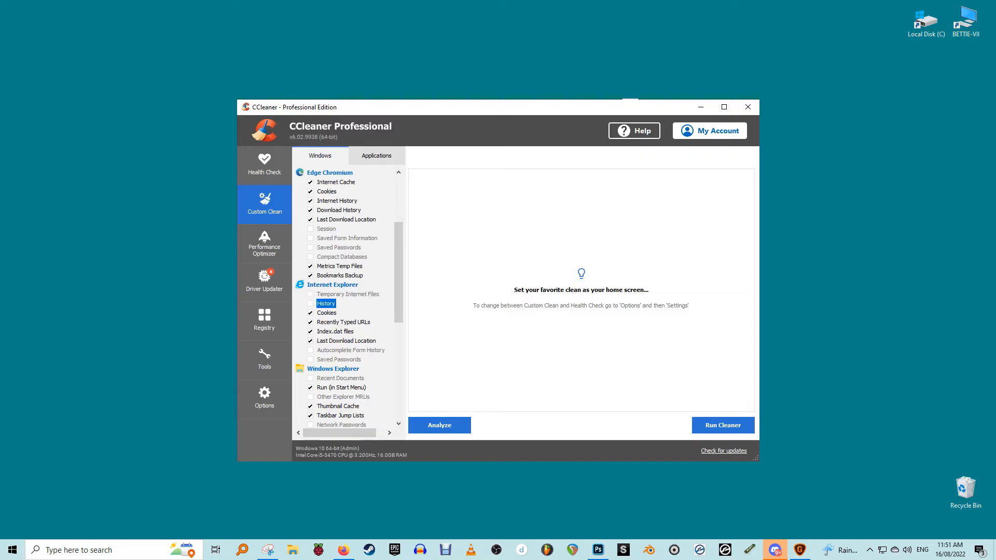
{"action": "left_click", "coordinate": [335, 331]}
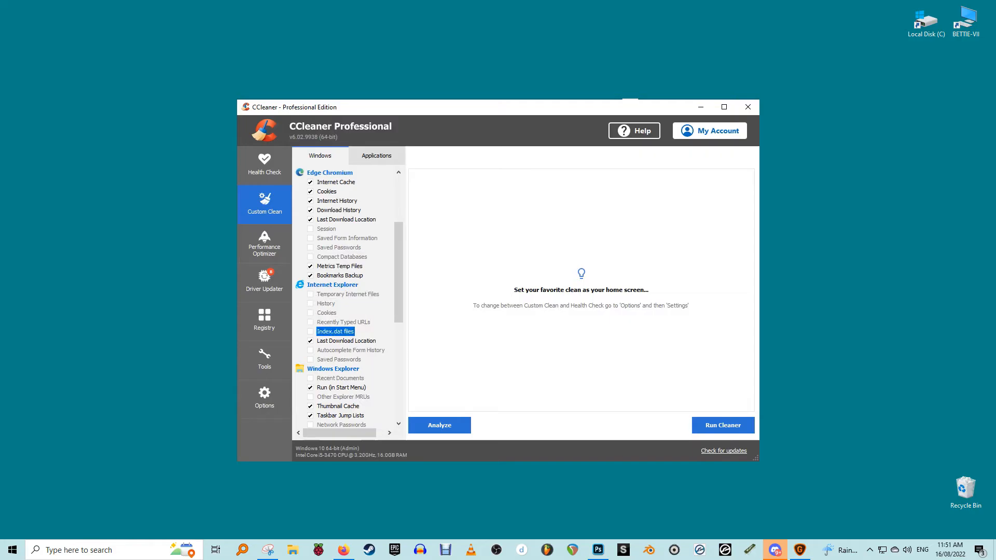
{"action": "scroll", "scroll_direction": "down", "scroll_amount": 3}
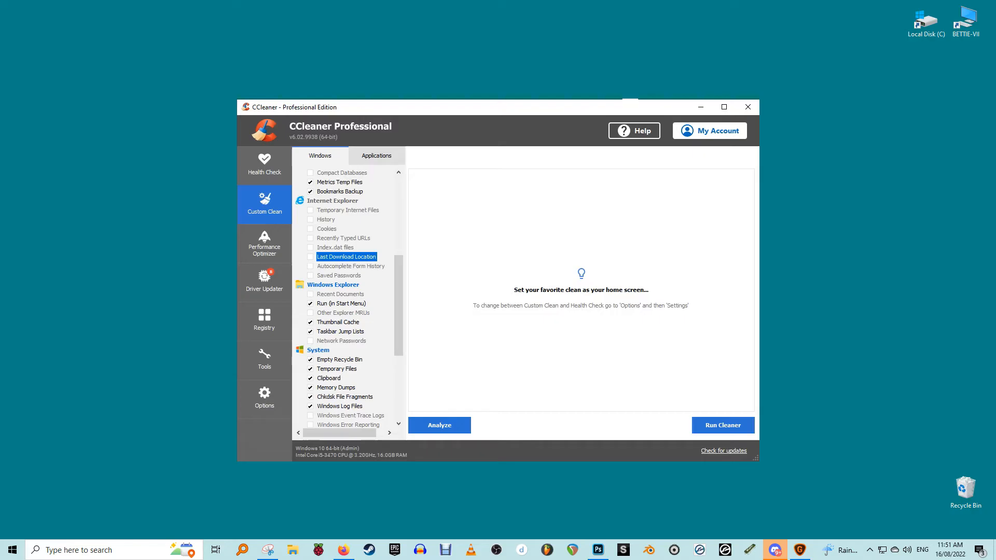
- Untick Windows Explorer recent items, jump lists and System items, and Windows Log Files
{"action": "left_click", "coordinate": [337, 322]}
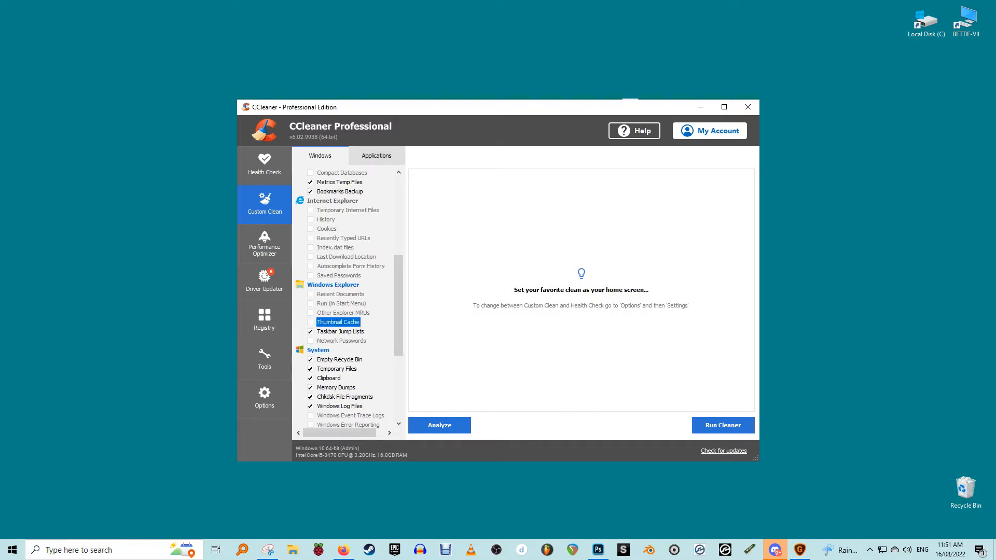
{"action": "left_click", "coordinate": [339, 360]}
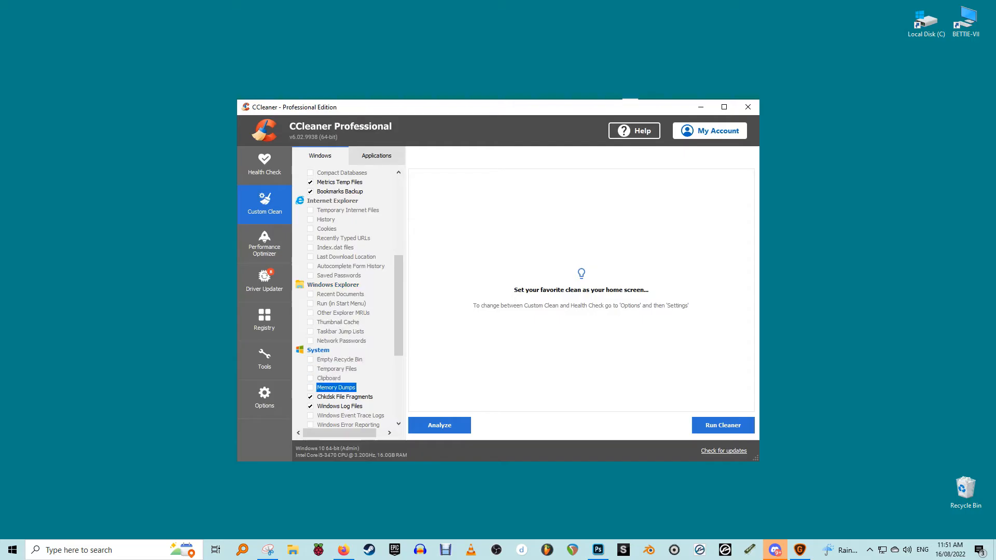
{"action": "left_click", "coordinate": [339, 406]}
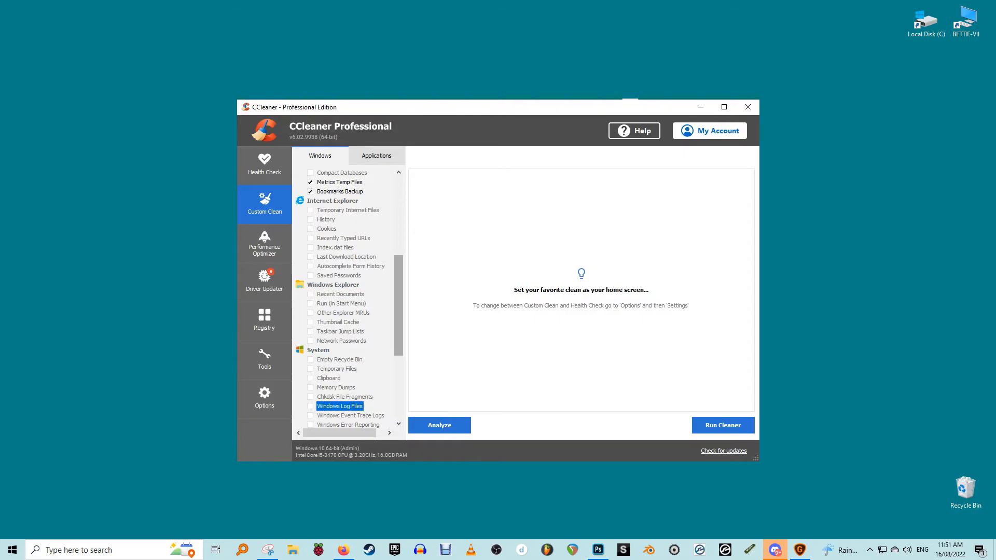
- In Performance Optimizer, put Blackmagic Desktop Video to sleep and dismiss the first-sleep message
{"action": "left_click", "coordinate": [263, 244]}
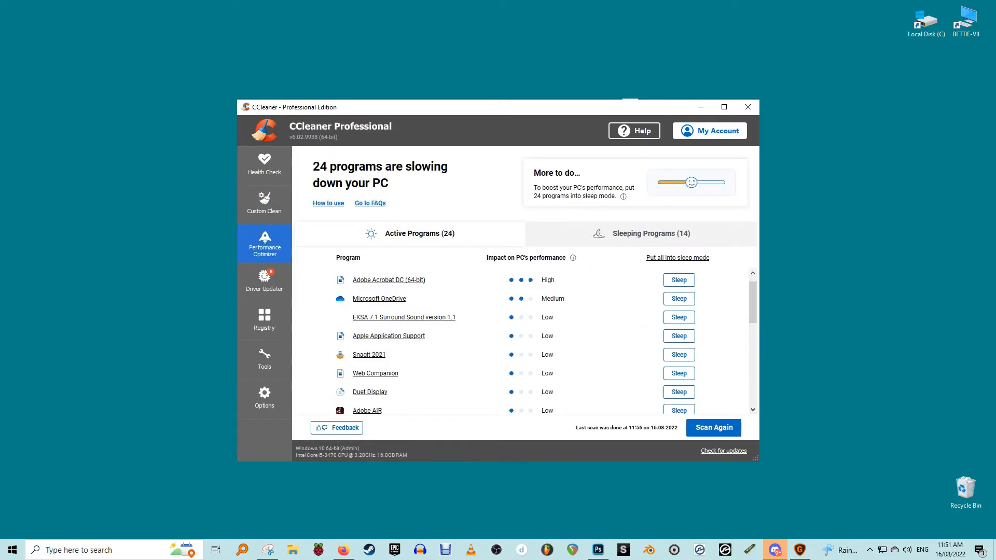
{"action": "scroll", "scroll_direction": "down", "scroll_amount": 3}
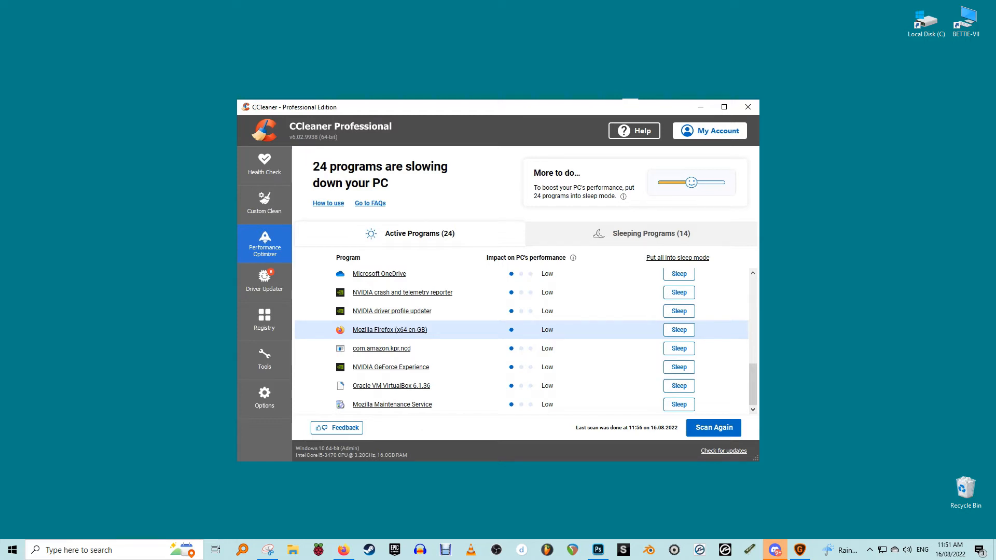
{"action": "scroll", "scroll_direction": "down", "scroll_amount": 3}
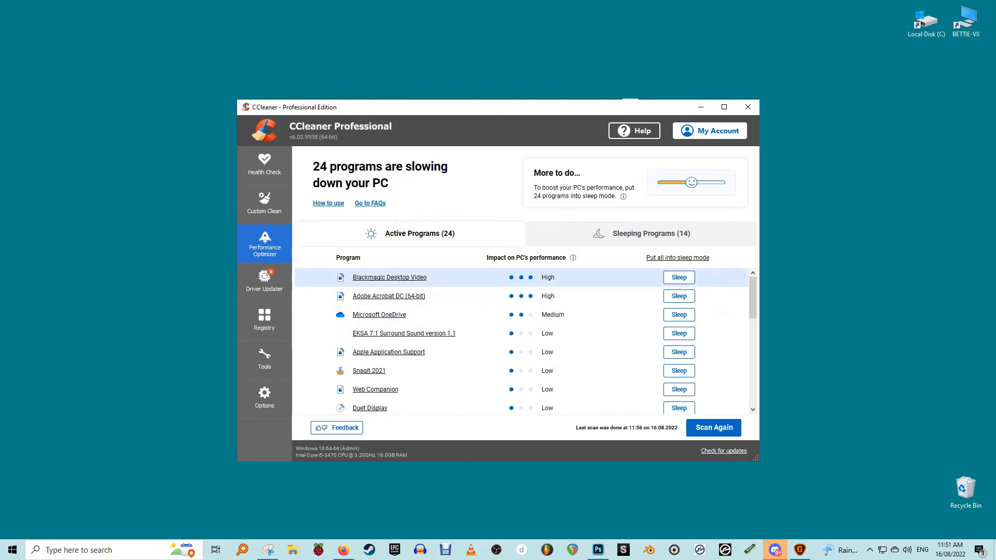
{"action": "left_click", "coordinate": [678, 278]}
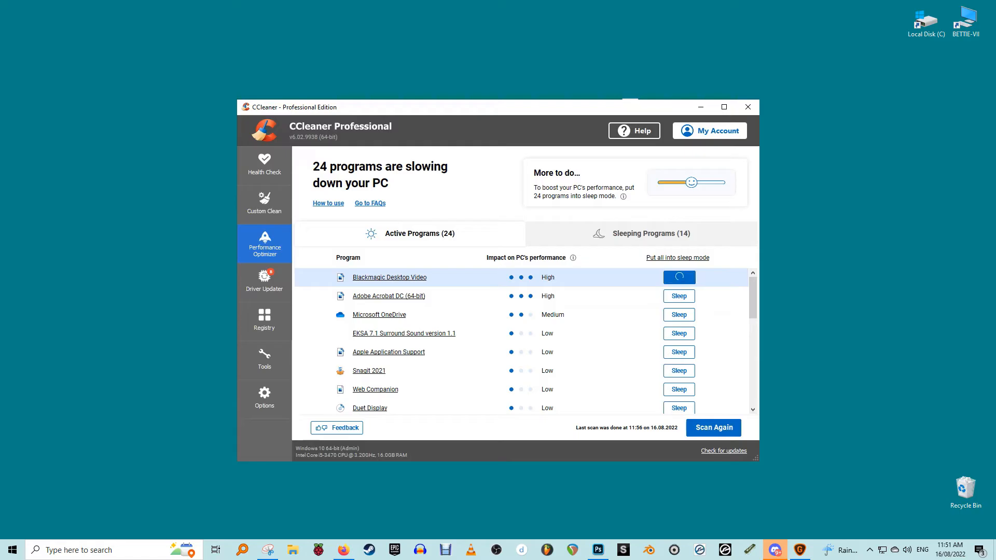
{"action": "left_click", "coordinate": [679, 277]}
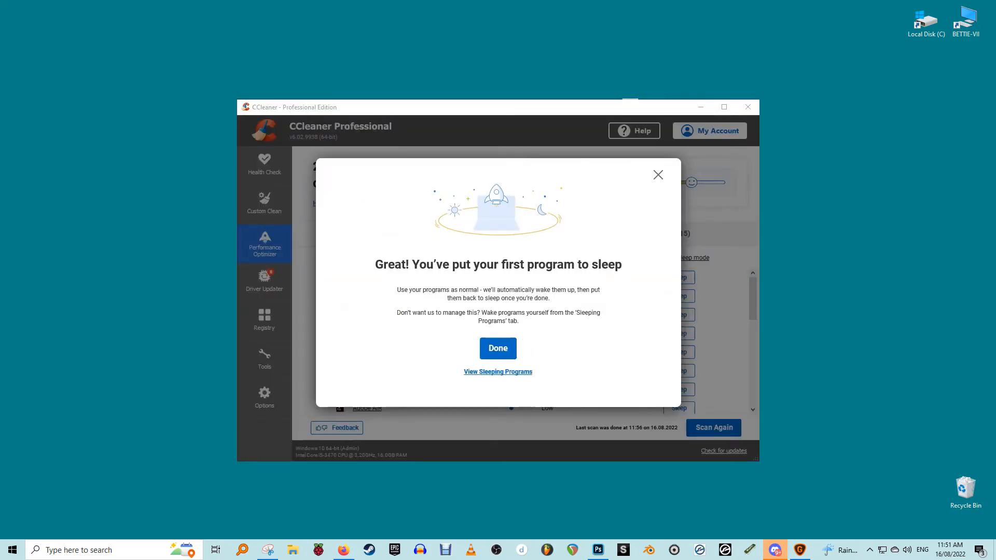
{"action": "left_click", "coordinate": [498, 348]}
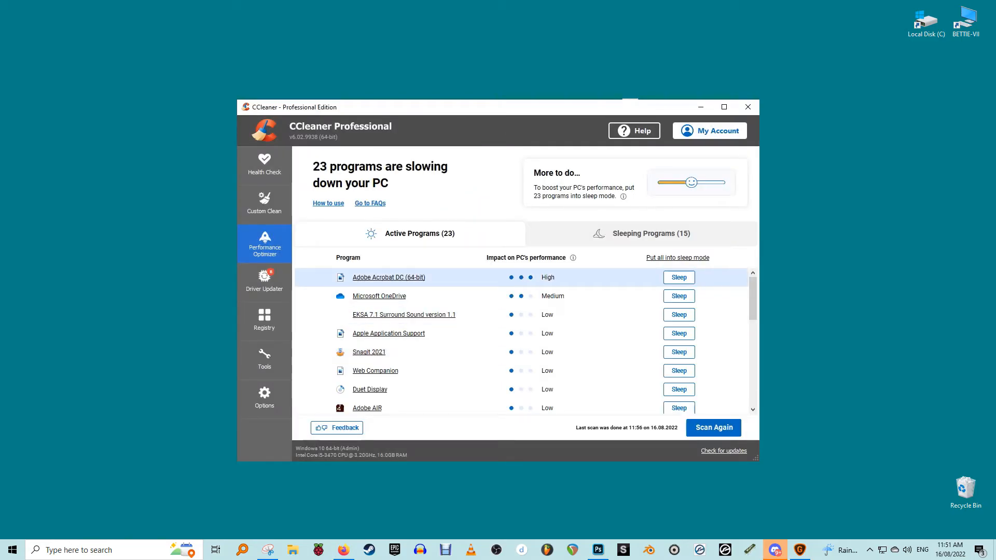
- Put Adobe Acrobat DC and Microsoft OneDrive to sleep, leaving 21 active programs
{"action": "left_click", "coordinate": [679, 278]}
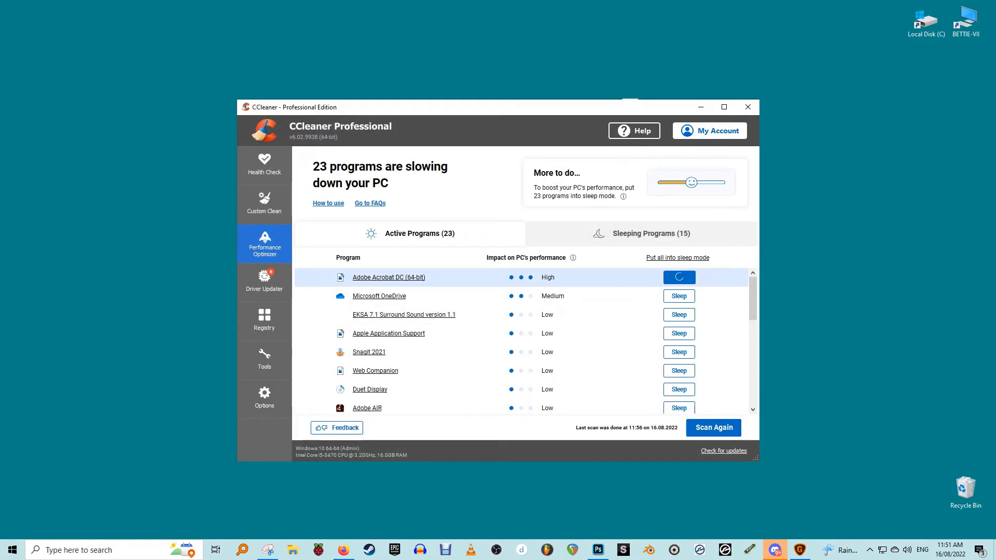
{"action": "left_click", "coordinate": [679, 334]}
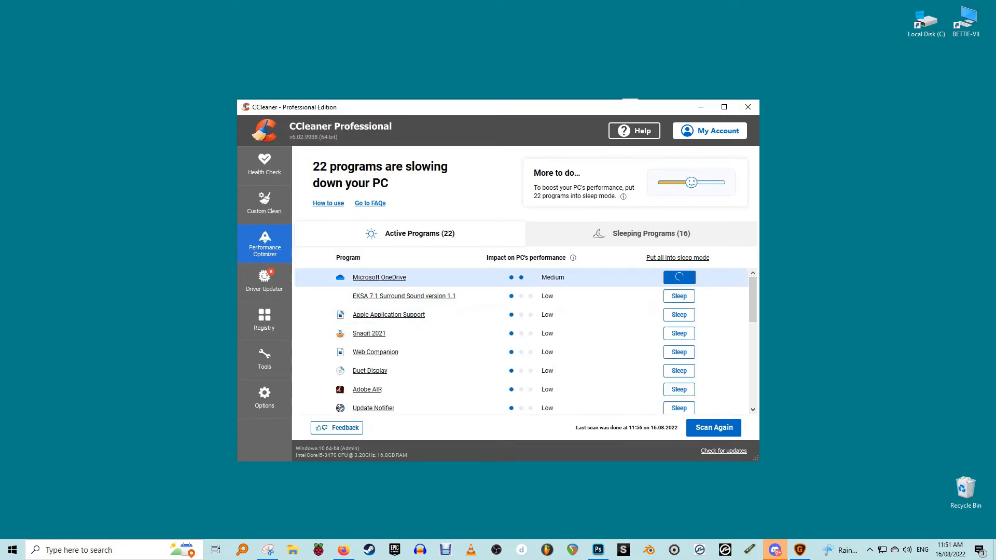
{"action": "left_click", "coordinate": [679, 277]}
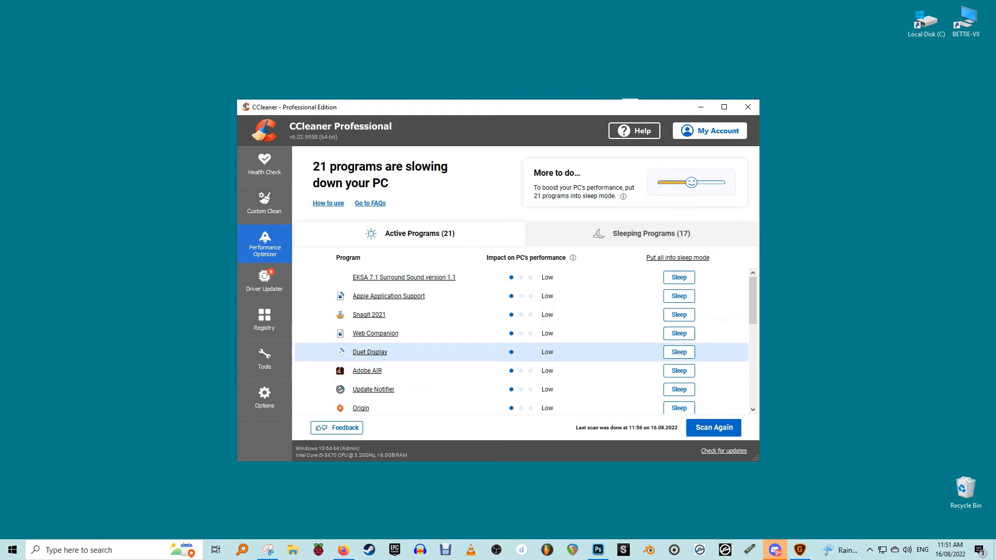
{"action": "mouse_move", "coordinate": [369, 314]}
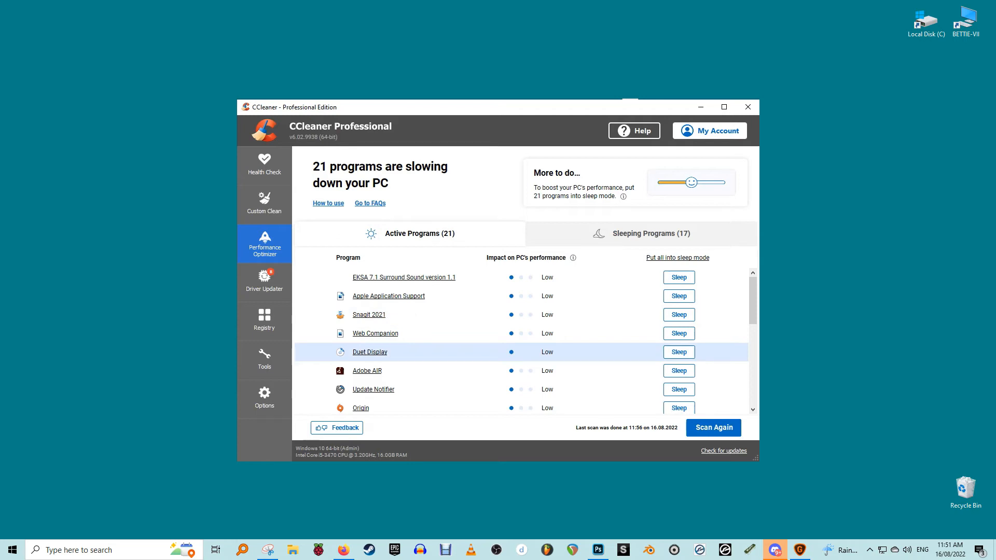
- In Driver Updater, list the 8 outdated drivers and peek into the Audio, Display and Monitor categories
{"action": "left_click", "coordinate": [263, 281]}
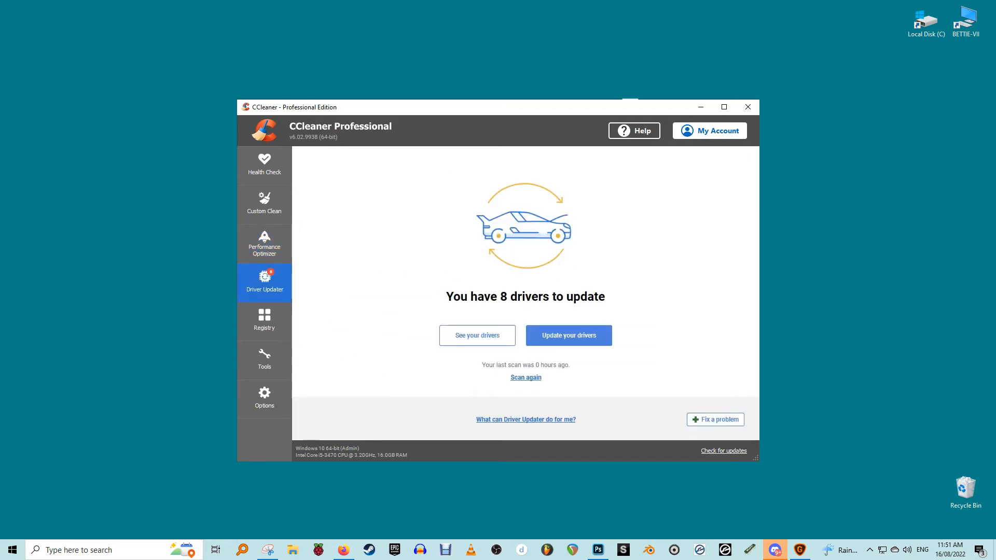
{"action": "left_click", "coordinate": [476, 336]}
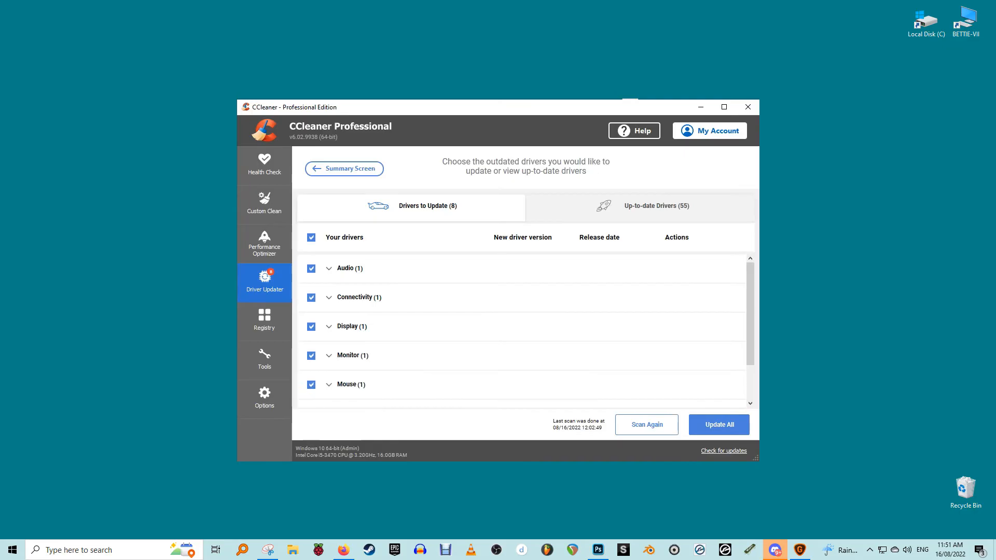
{"action": "left_click", "coordinate": [346, 268]}
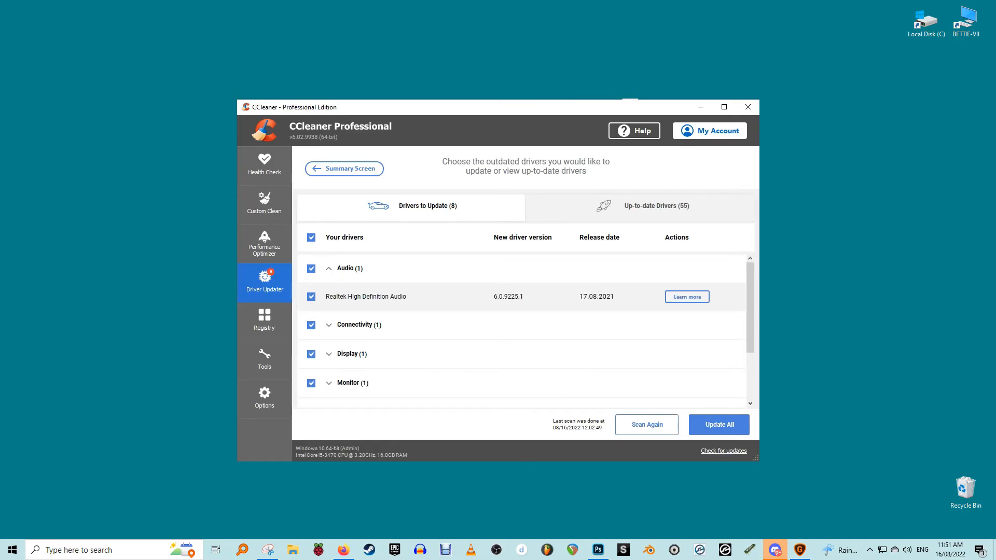
{"action": "left_click", "coordinate": [328, 269]}
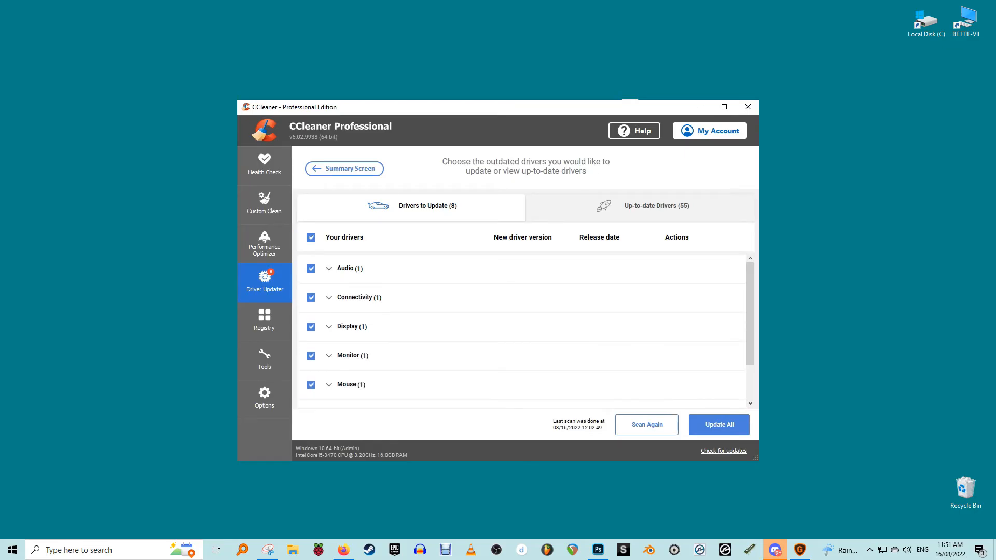
{"action": "left_click", "coordinate": [348, 326]}
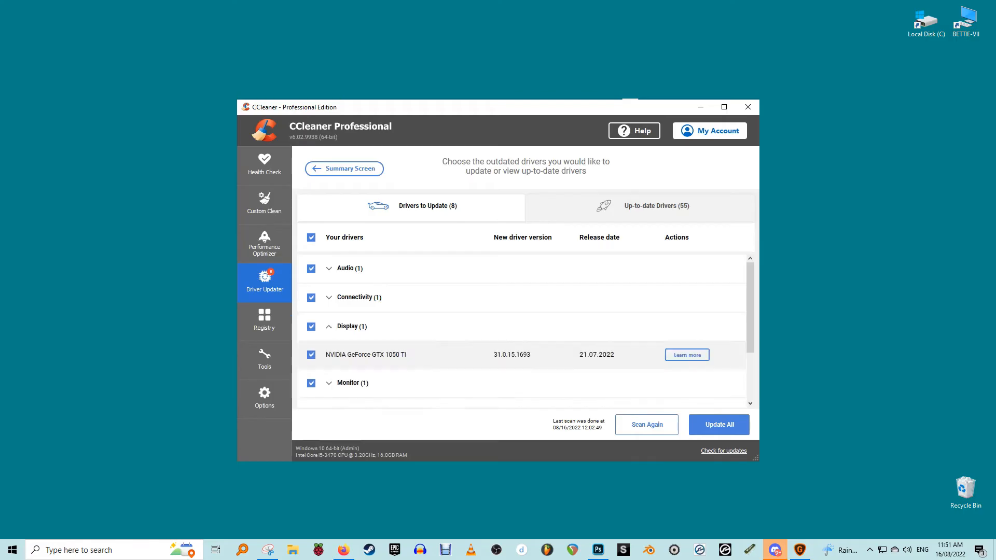
{"action": "left_click", "coordinate": [348, 326]}
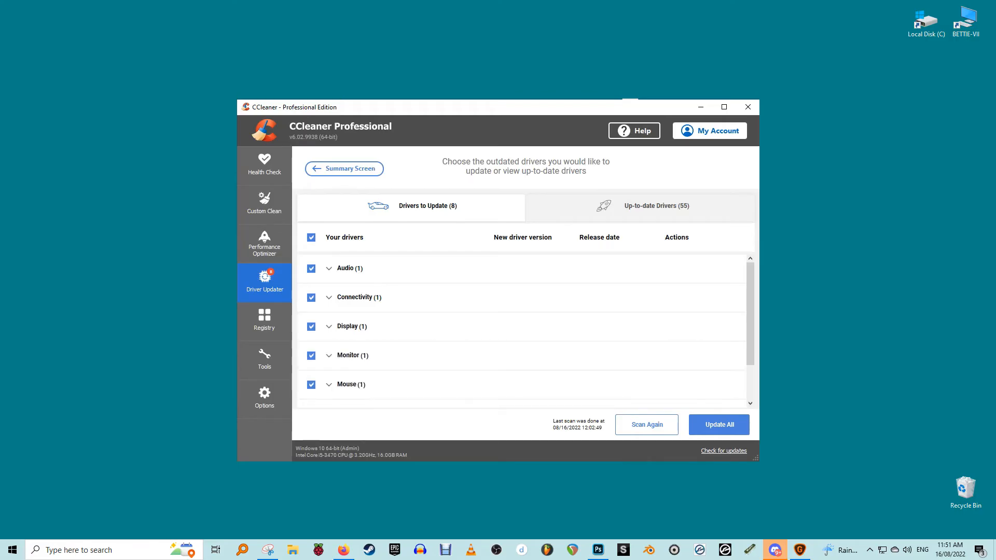
{"action": "left_click", "coordinate": [348, 355]}
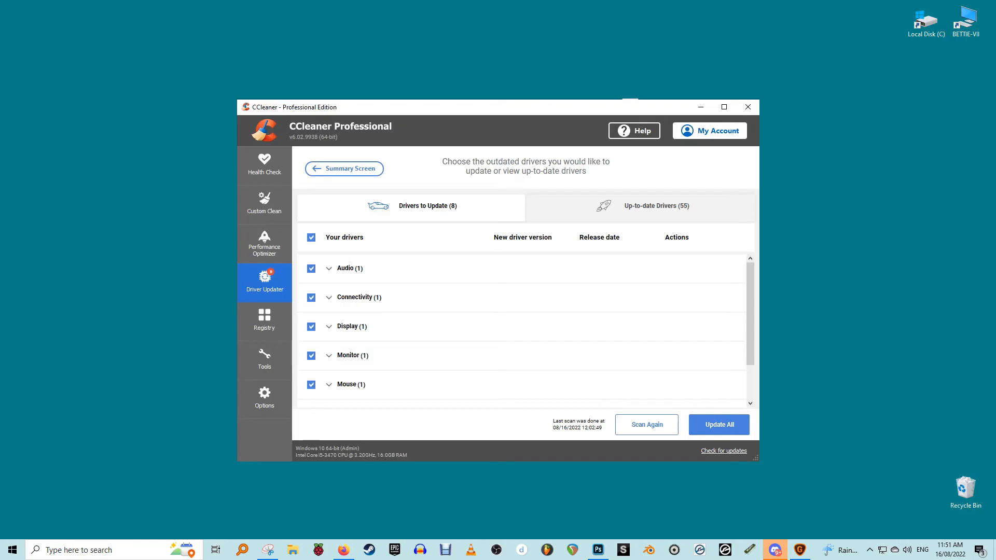
- Expand the driver categories to show each newer version, collapsing Storage while scrolling through
{"action": "left_click", "coordinate": [346, 268]}
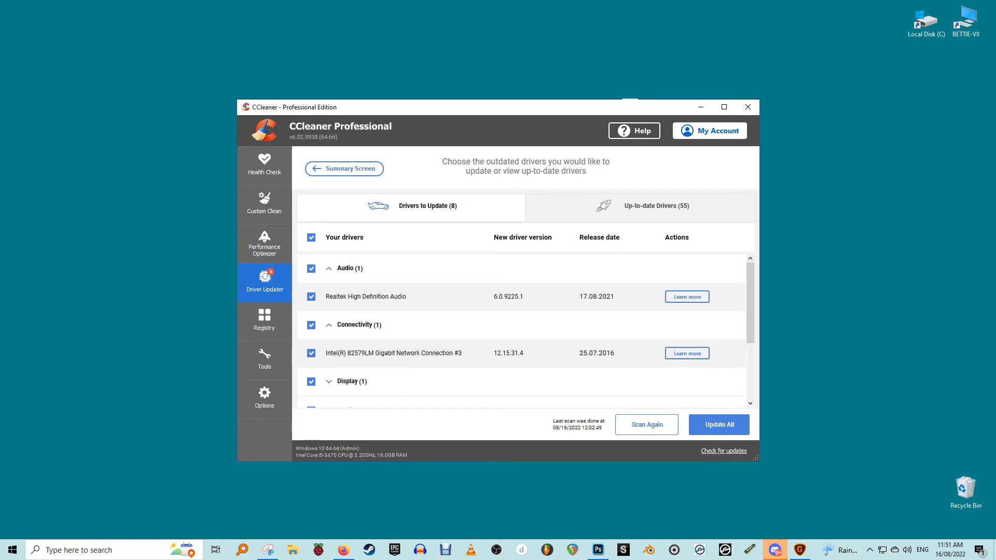
{"action": "scroll", "scroll_direction": "down", "scroll_amount": 3}
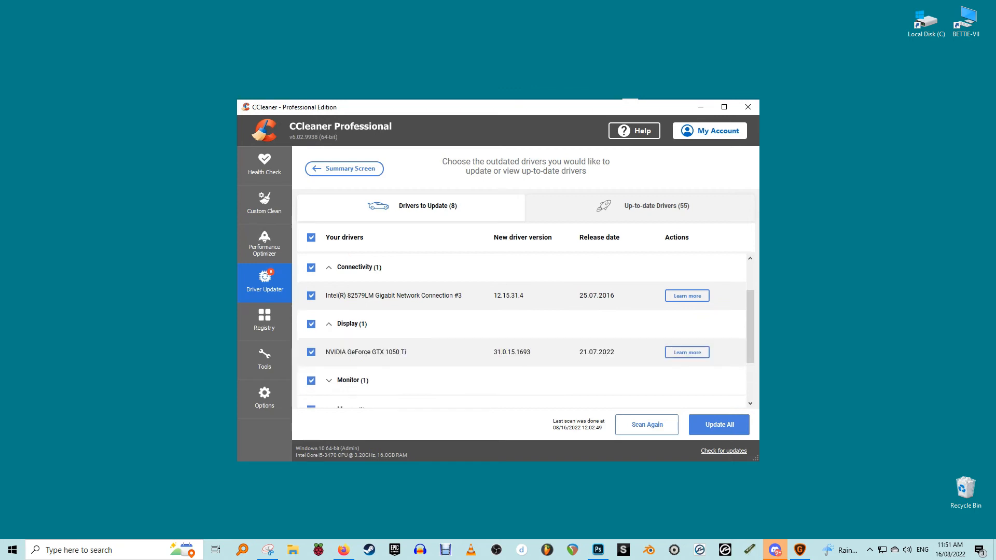
{"action": "scroll", "scroll_direction": "down", "scroll_amount": 3}
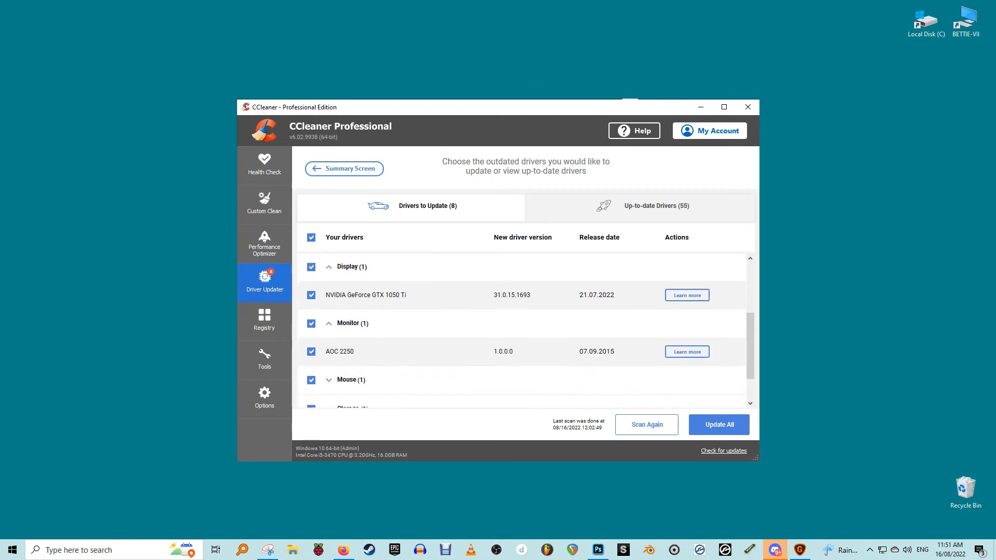
{"action": "scroll", "scroll_direction": "down", "scroll_amount": 3}
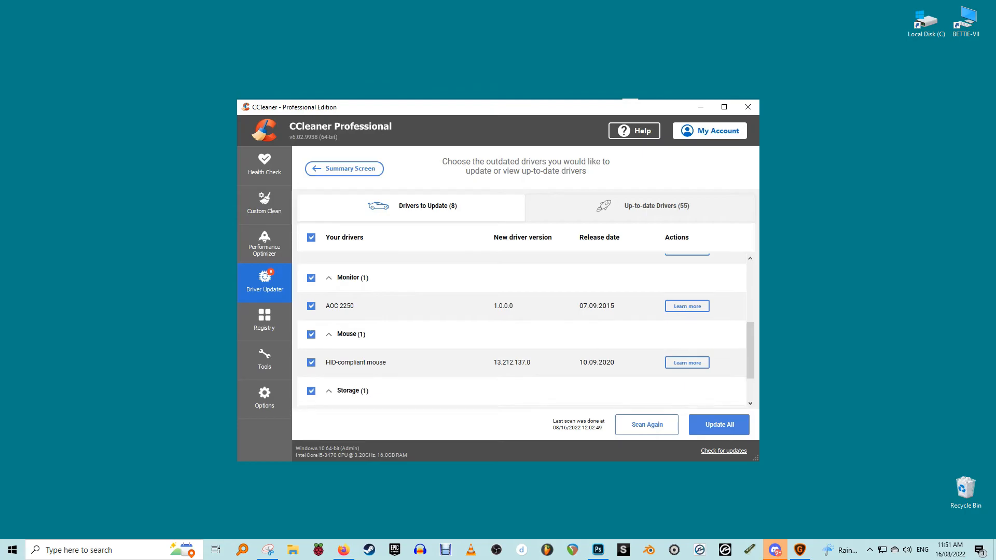
{"action": "left_click", "coordinate": [329, 390]}
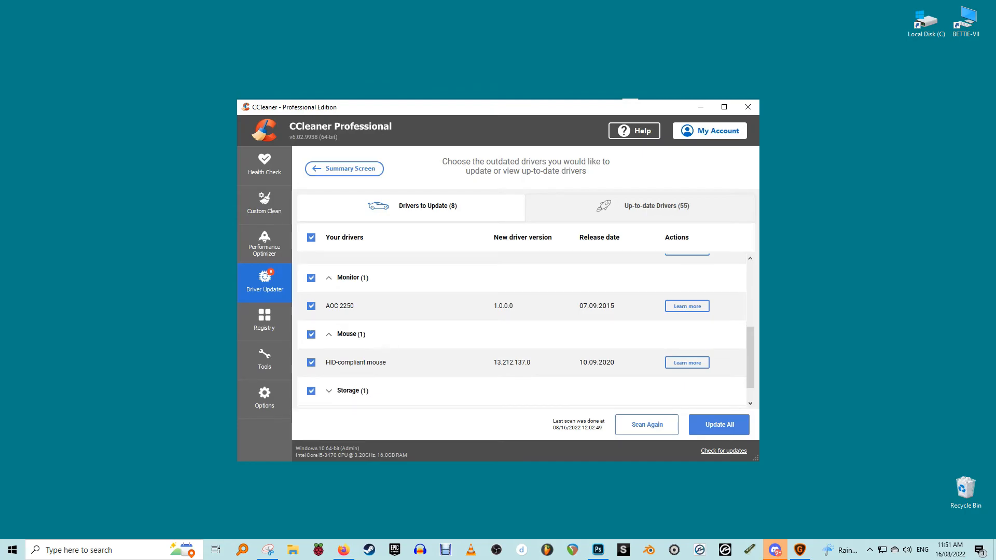
{"action": "scroll", "scroll_direction": "down", "scroll_amount": 3}
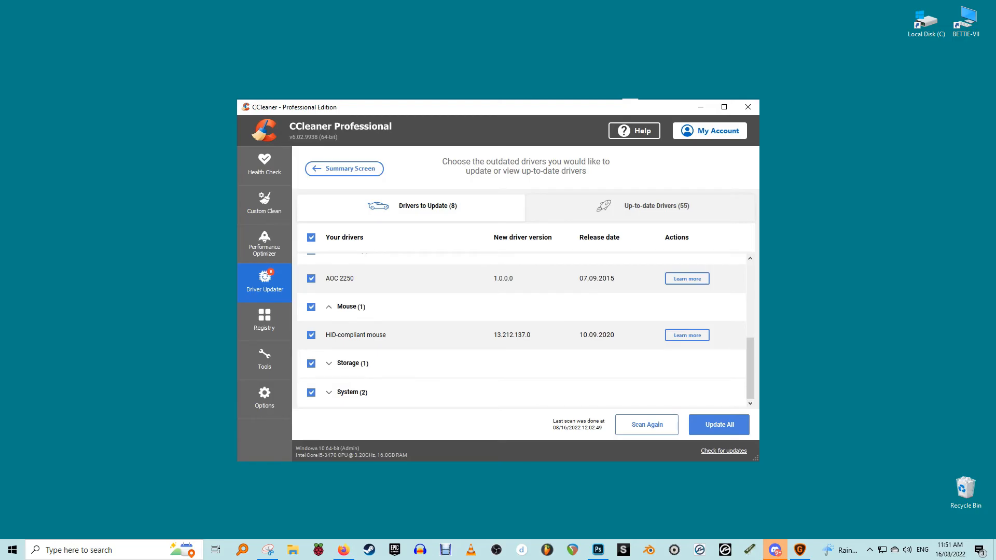
- Scan the registry for issues, turning up missing shared DLL entries
{"action": "left_click", "coordinate": [264, 321]}
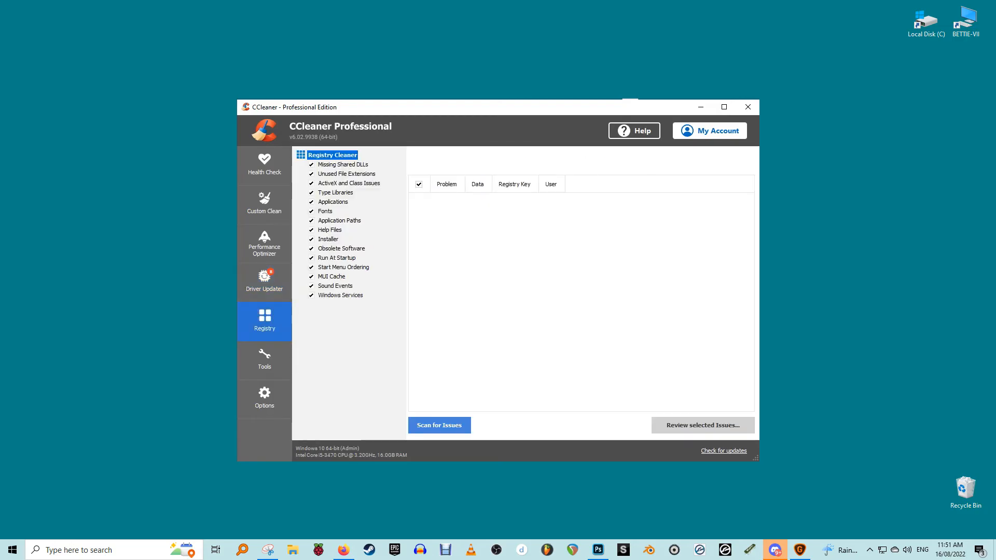
{"action": "left_click", "coordinate": [438, 425]}
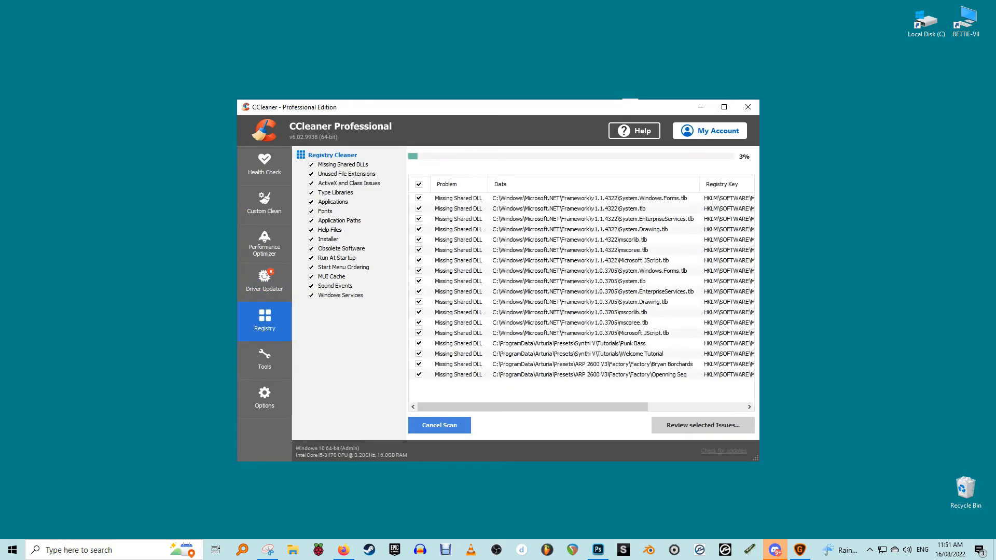
{"action": "scroll", "scroll_direction": "down", "scroll_amount": 3}
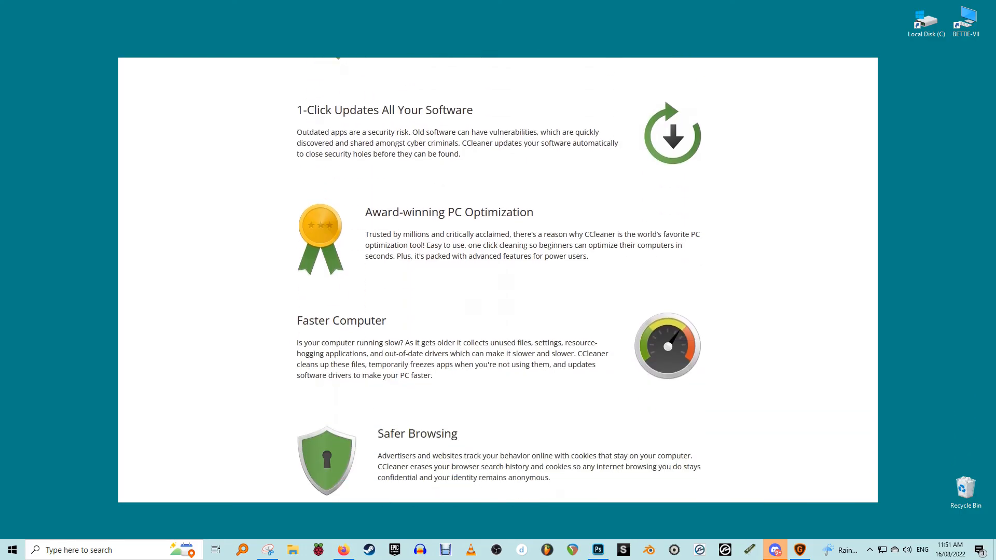
- Scroll to the edition comparison showing Professional at $29.95 and Professional Plus at $44.95
{"action": "scroll", "scroll_direction": "down", "scroll_amount": 3}
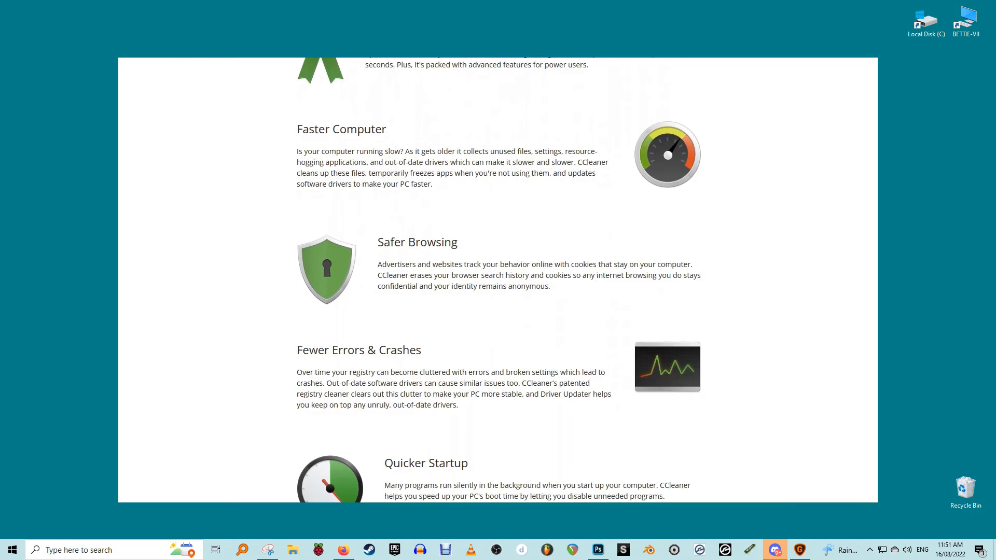
{"action": "scroll", "scroll_direction": "down", "scroll_amount": 3}
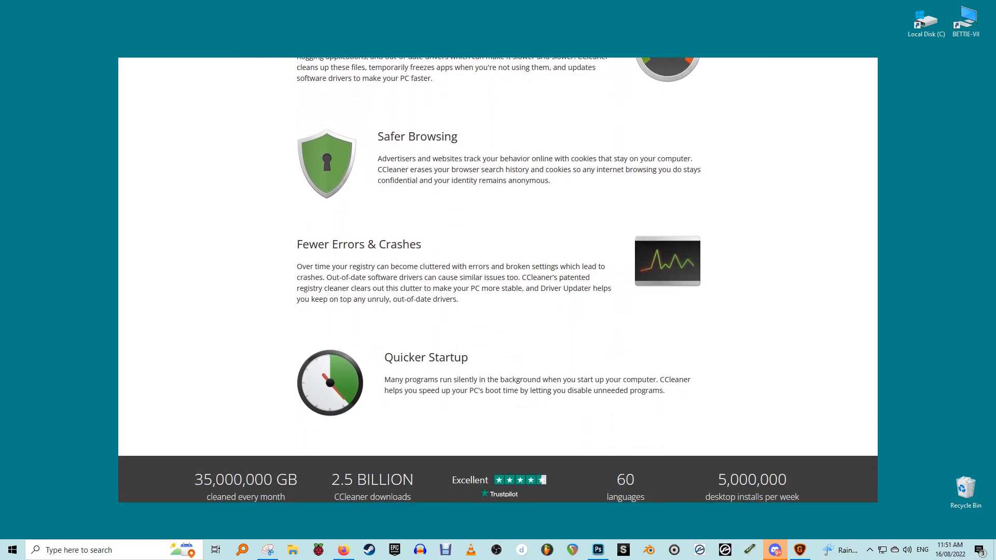
{"action": "scroll", "scroll_direction": "down", "scroll_amount": 3}
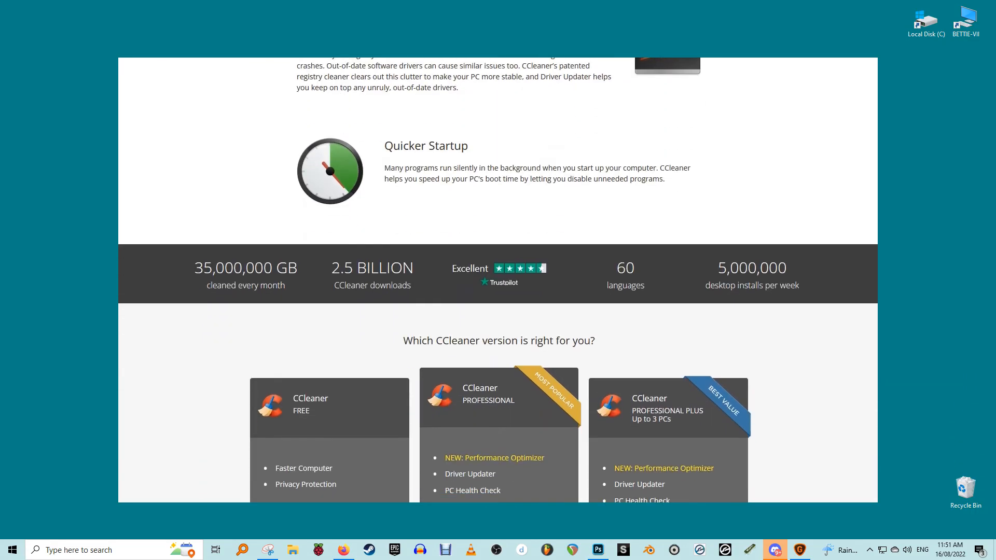
{"action": "scroll", "scroll_direction": "down", "scroll_amount": 3}
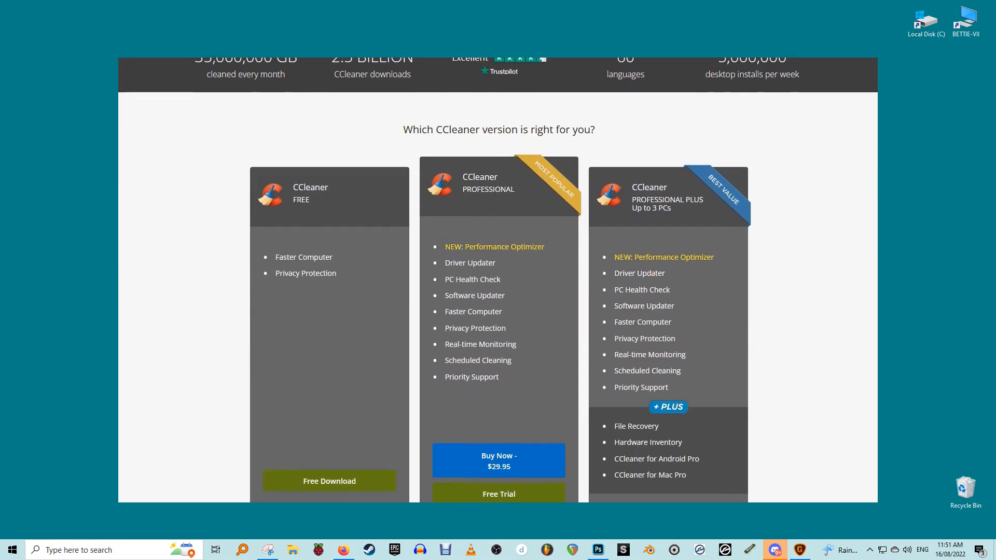
{"action": "scroll", "scroll_direction": "down", "scroll_amount": 3}
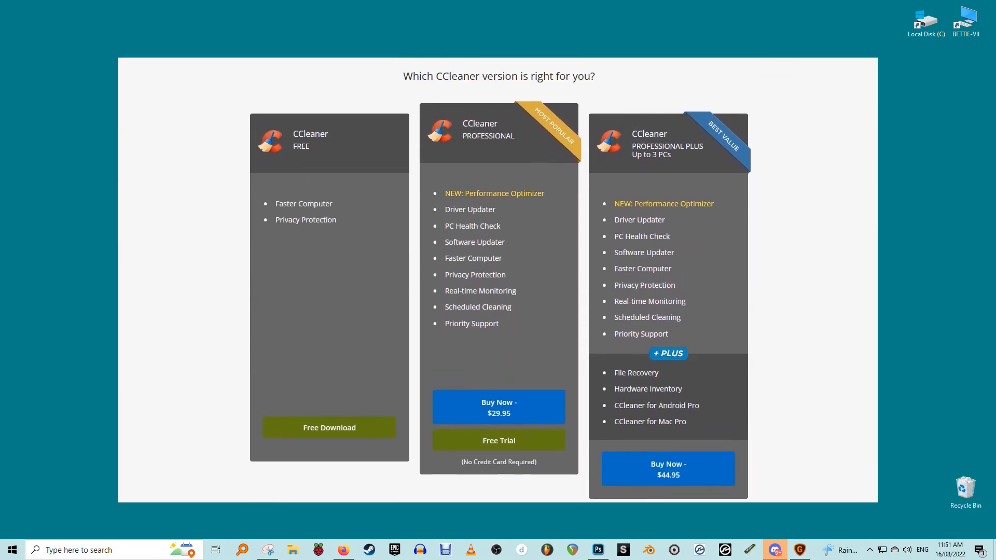